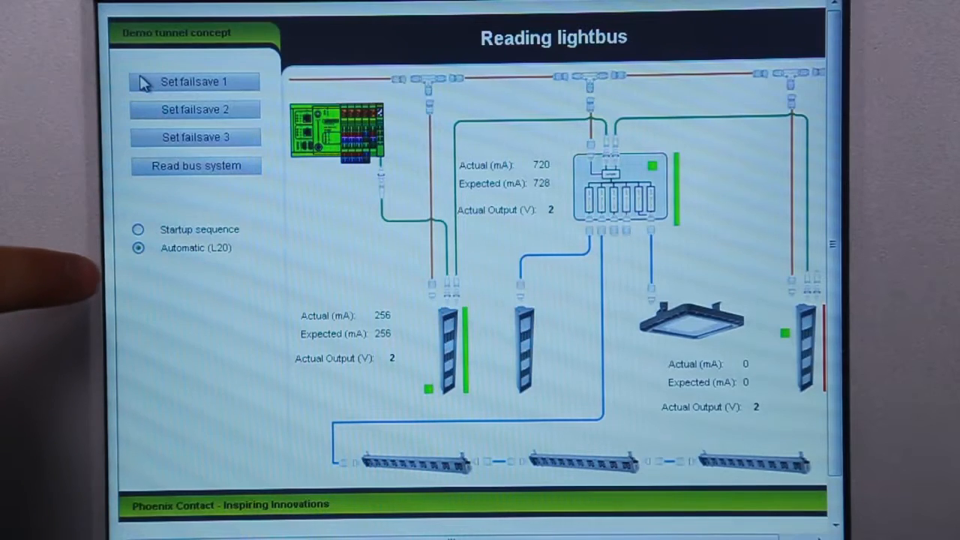
Trigger Read bus system to reread the lighting bus and restart its reinitialization
{"action": "left_click", "coordinate": [195, 166]}
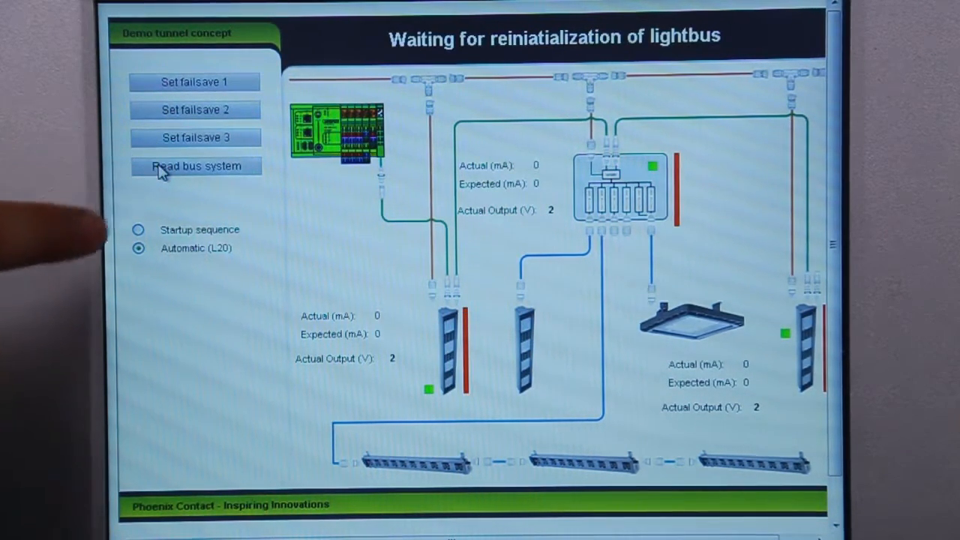